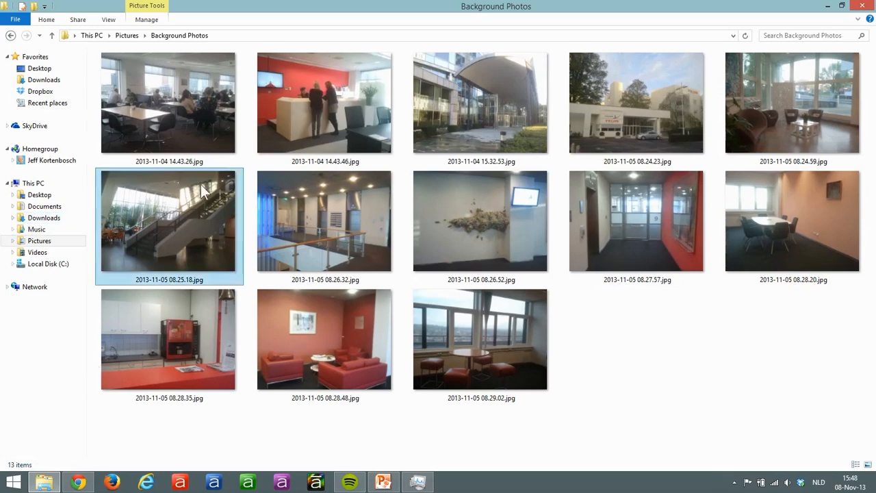
mouse_move(195, 123)
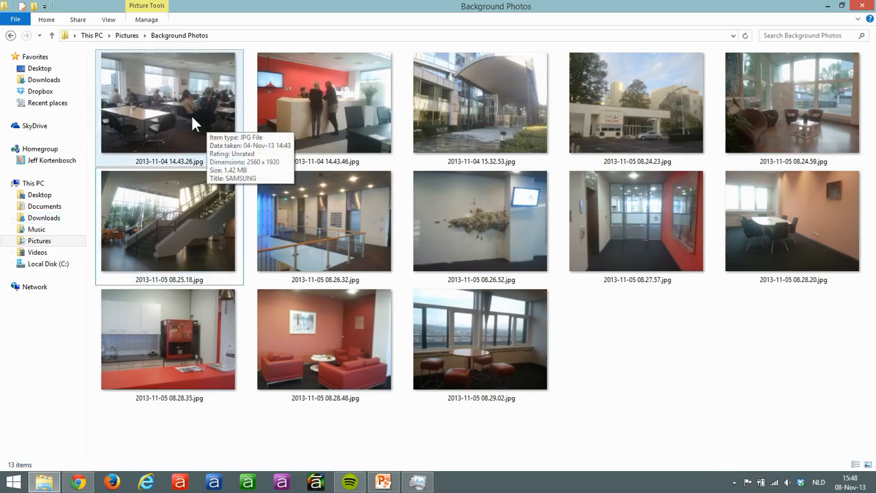
Step: Navigate the ribbon and slide to reach the room-with-windows photo on slide 1
click(326, 103)
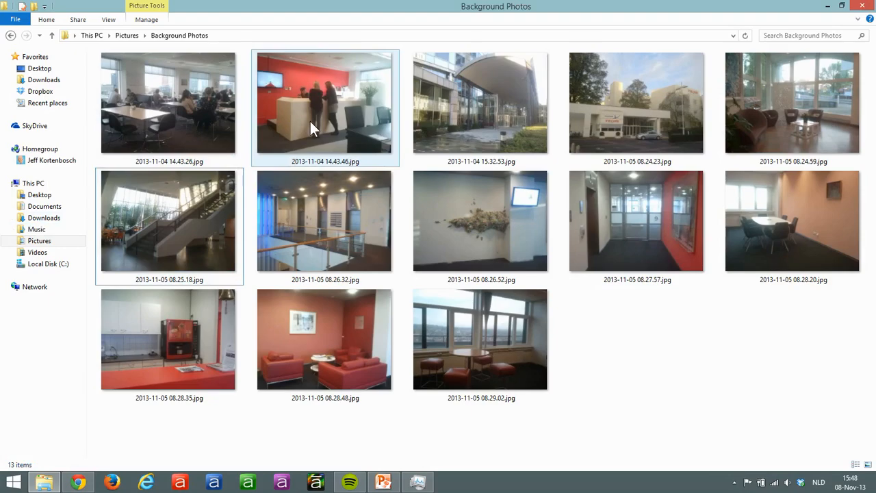
click(637, 102)
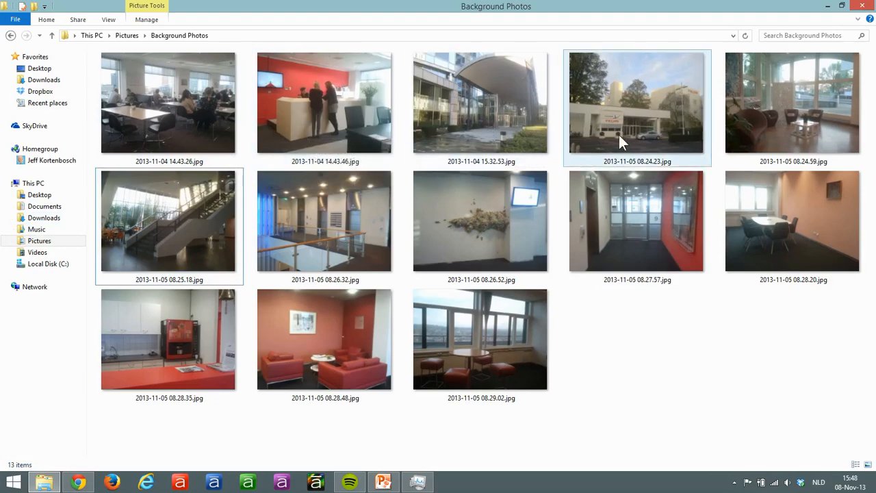
click(793, 103)
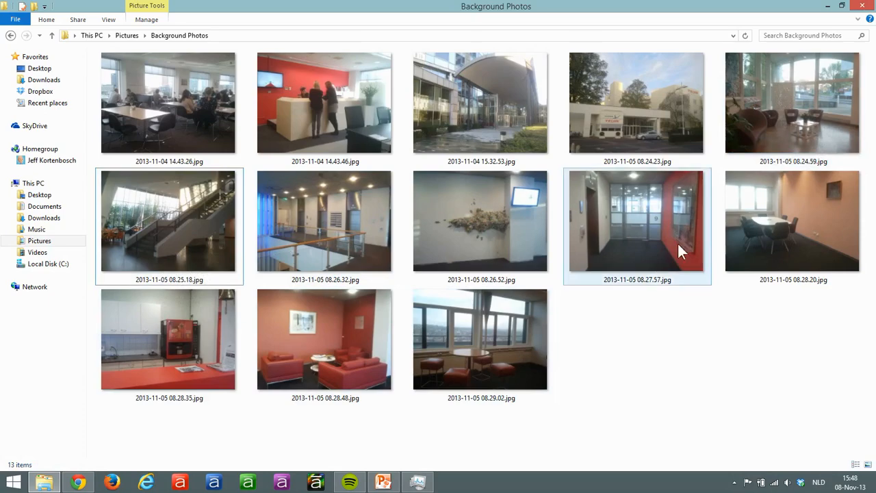
click(480, 339)
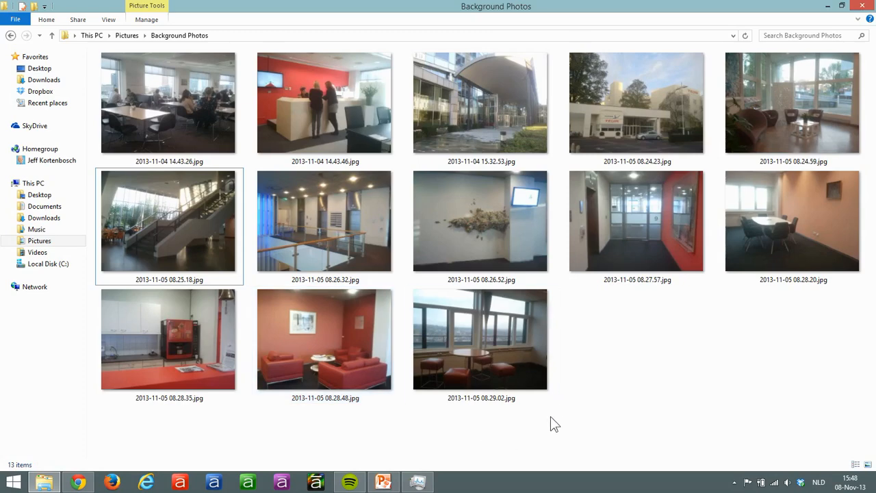
mouse_move(694, 429)
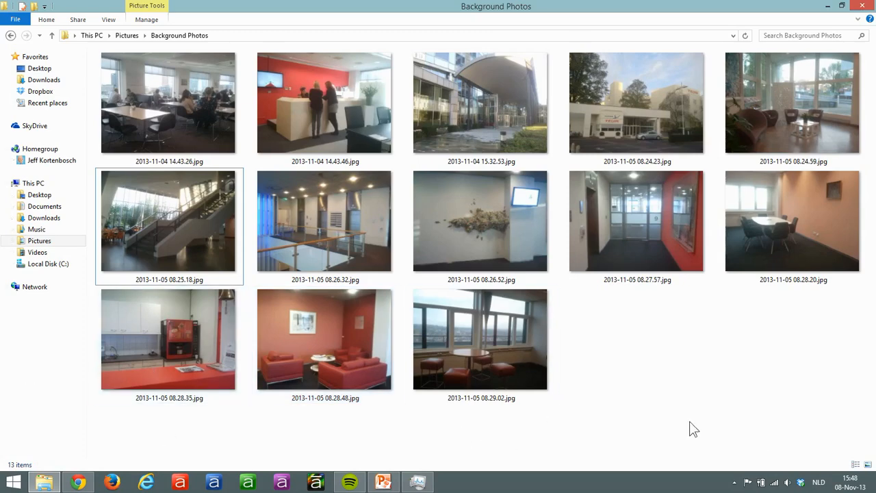
mouse_move(723, 441)
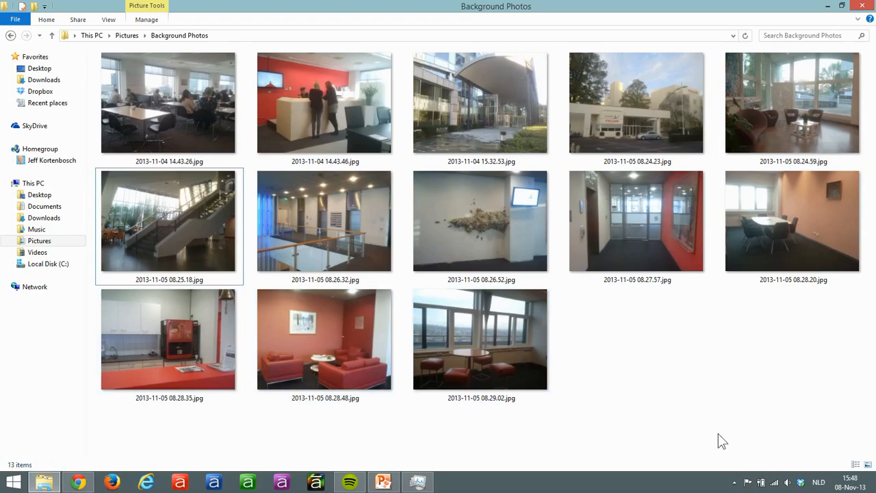
click(384, 482)
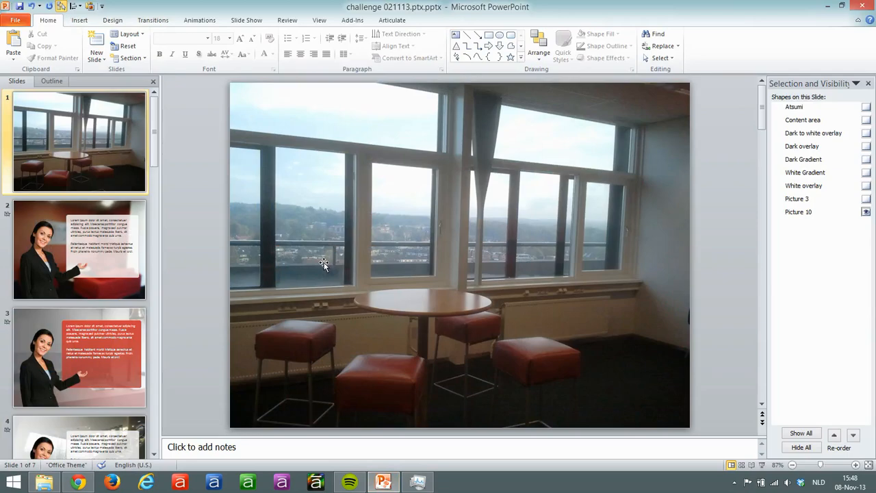
mouse_move(362, 148)
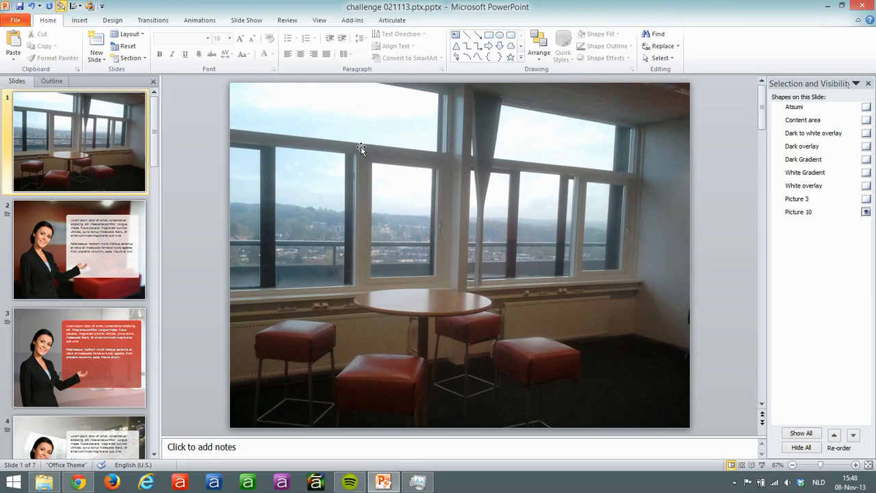
Step: Select the room photo and bring up the Artistic Effects gallery to preview effects
click(361, 147)
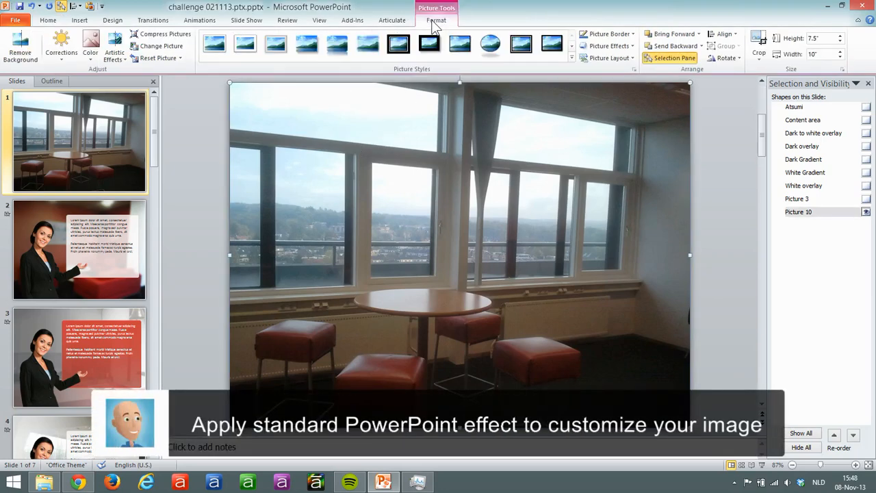
mouse_move(115, 44)
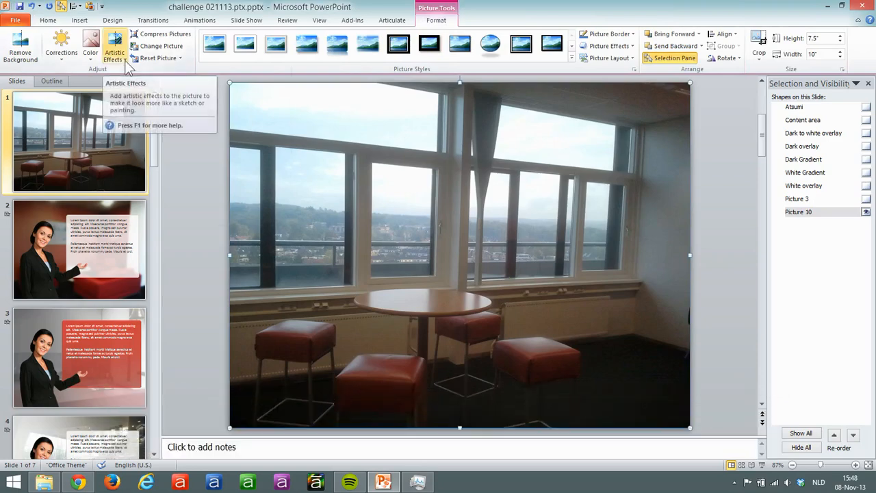
click(115, 46)
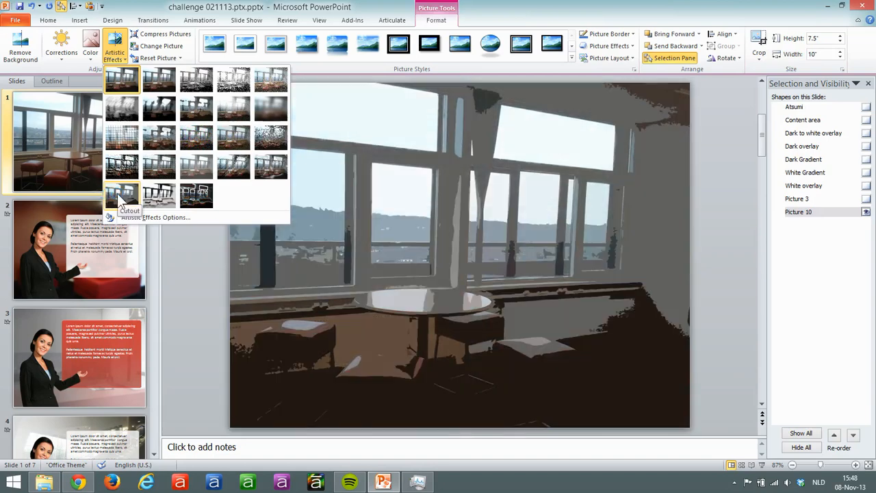
mouse_move(271, 167)
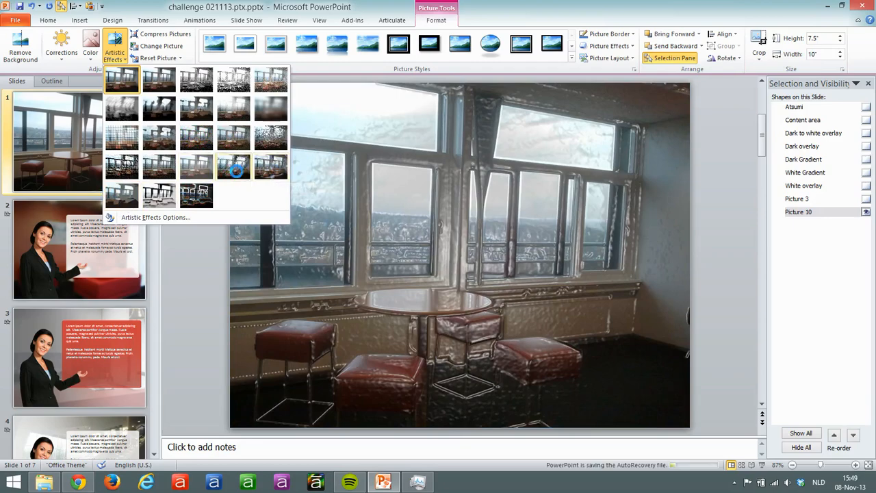
mouse_move(232, 167)
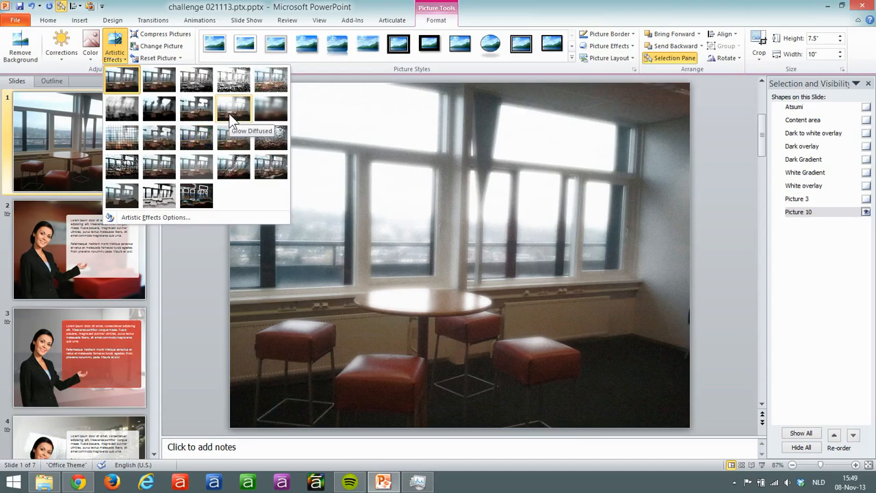
Step: Preview Recolor options such as Grayscale, then dismiss them leaving the photo's original colours
click(91, 44)
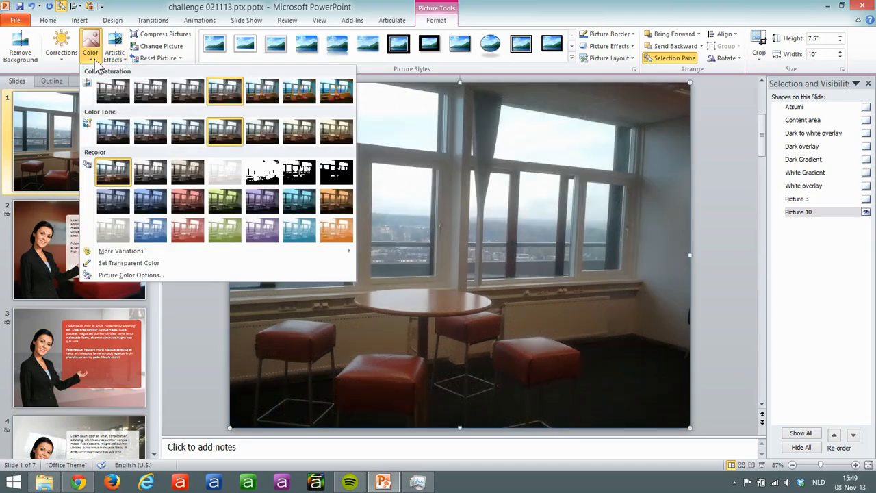
mouse_move(187, 200)
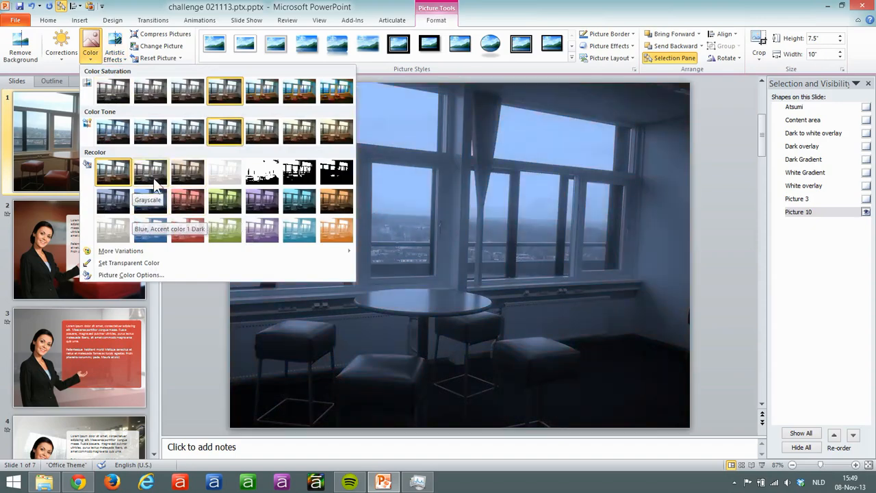
click(113, 170)
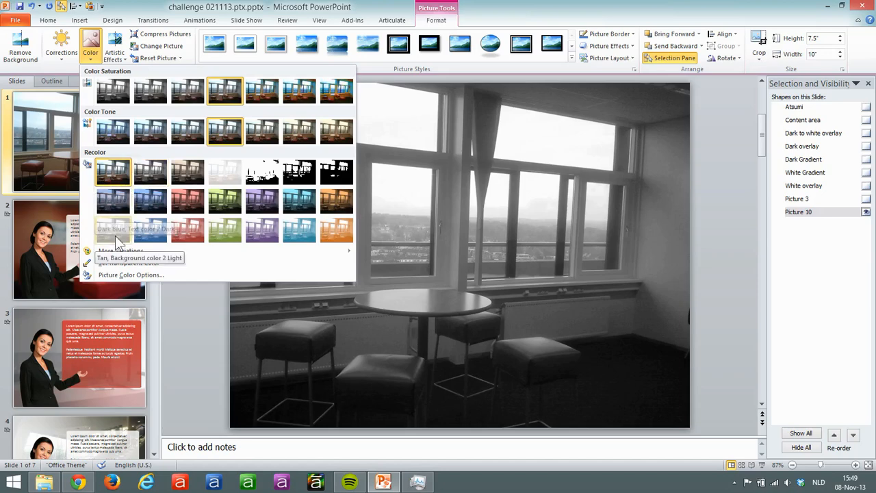
mouse_move(261, 230)
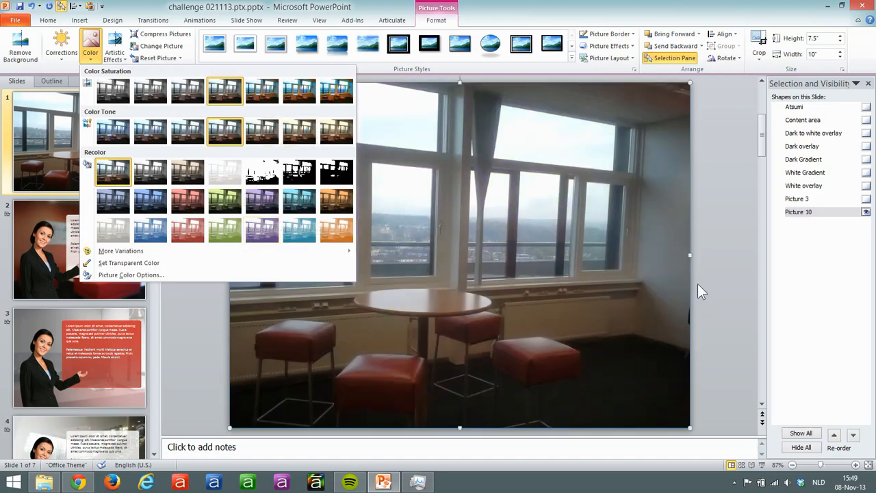
click(701, 290)
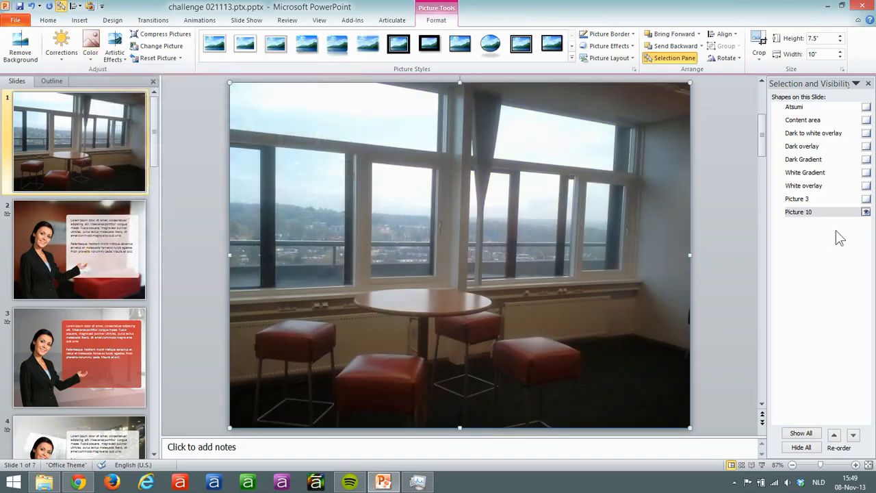
Step: Toggle the Dark overlay and Dark Gradient layers in the Selection Pane, leaving both visible
click(865, 200)
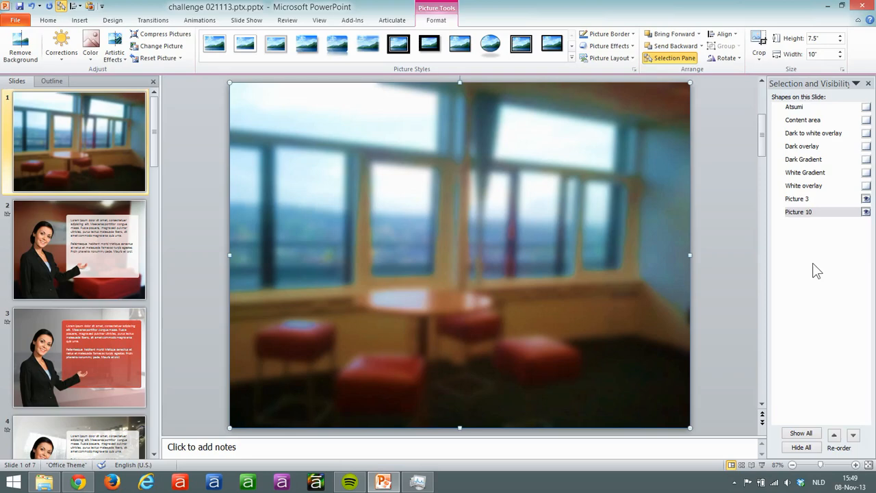
mouse_move(824, 170)
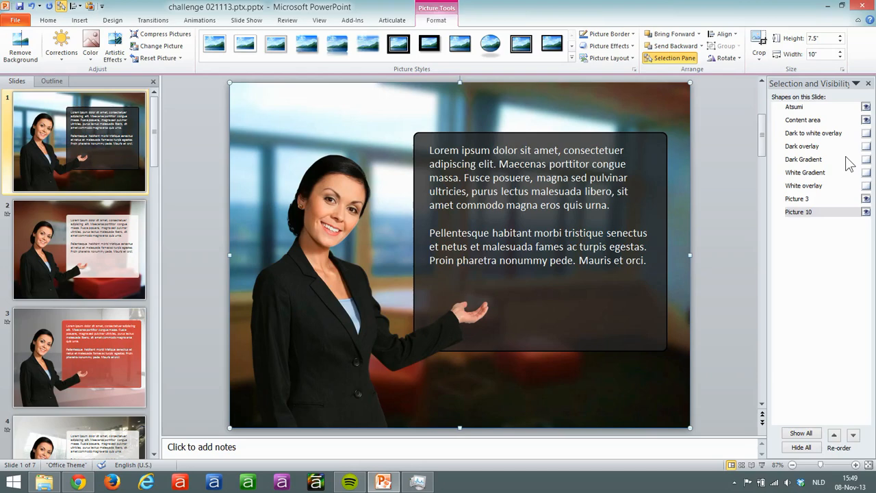
mouse_move(788, 178)
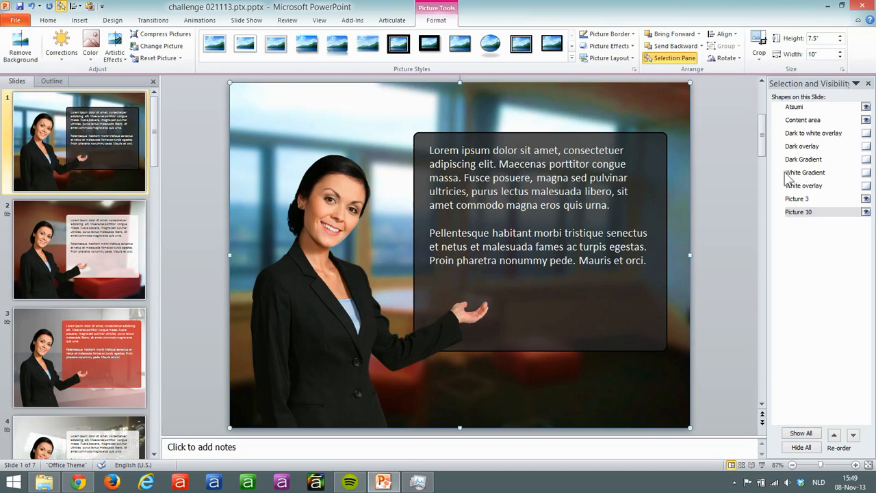
mouse_move(810, 180)
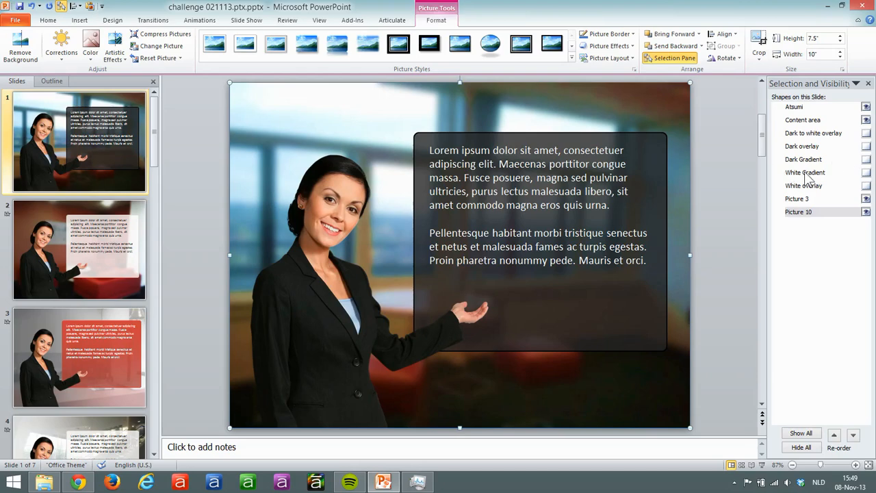
click(865, 147)
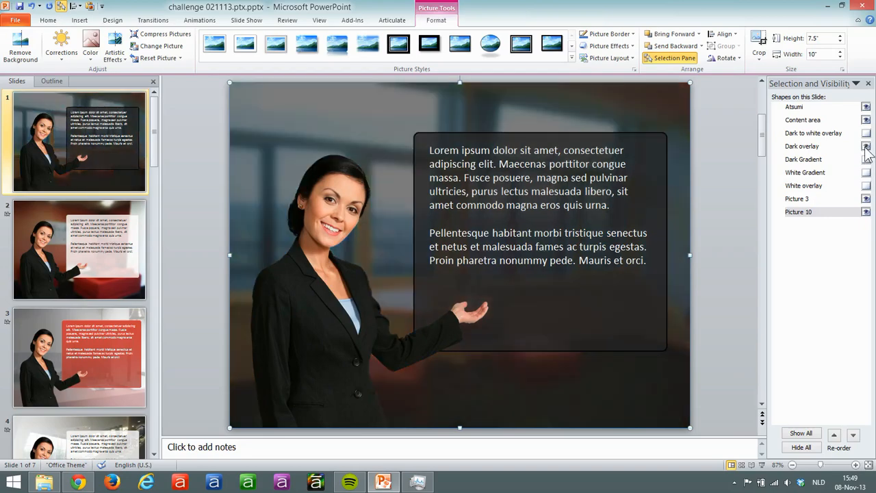
click(867, 146)
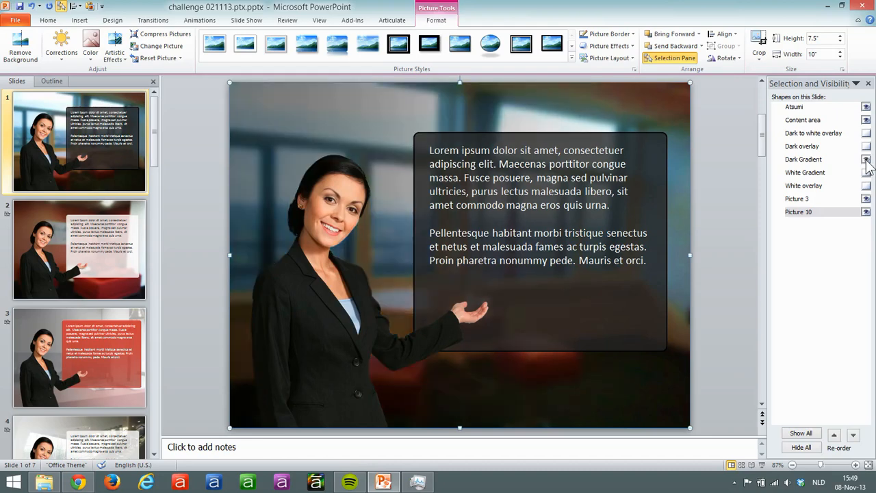
click(865, 159)
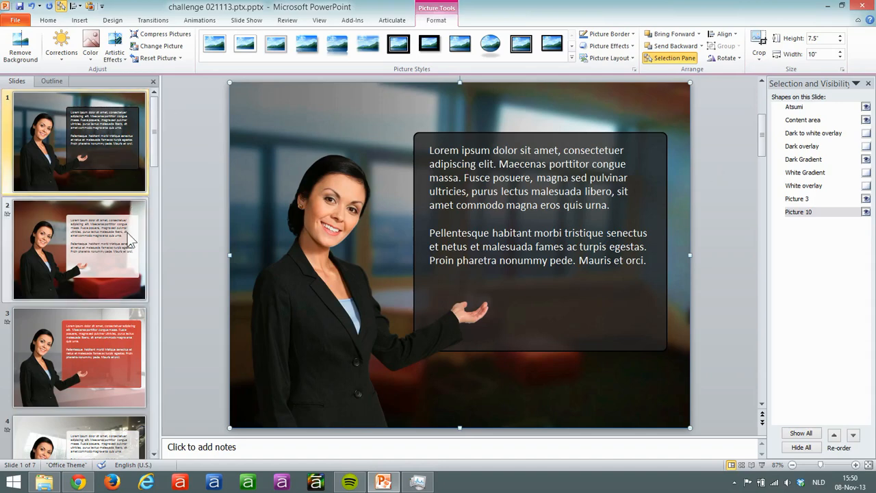
Step: Review slide 2's lighter background, then move down to slide 6, the plain meeting room photo
click(80, 249)
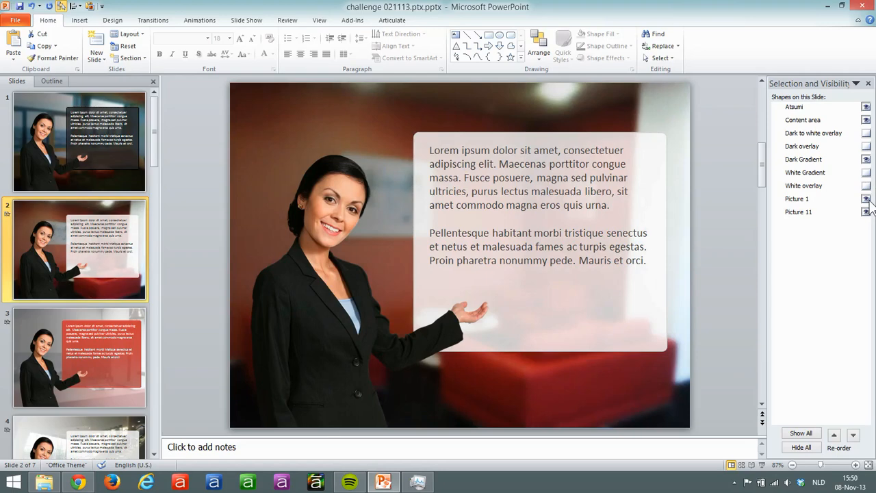
click(866, 145)
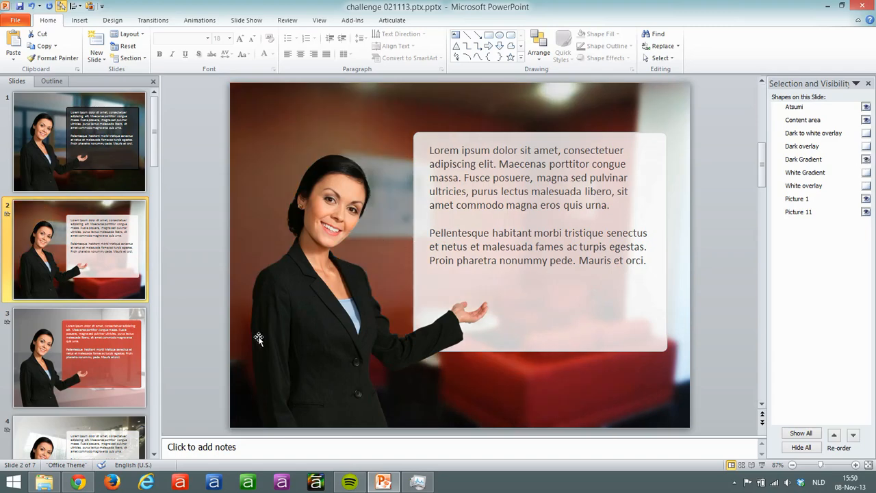
scroll(down, 3)
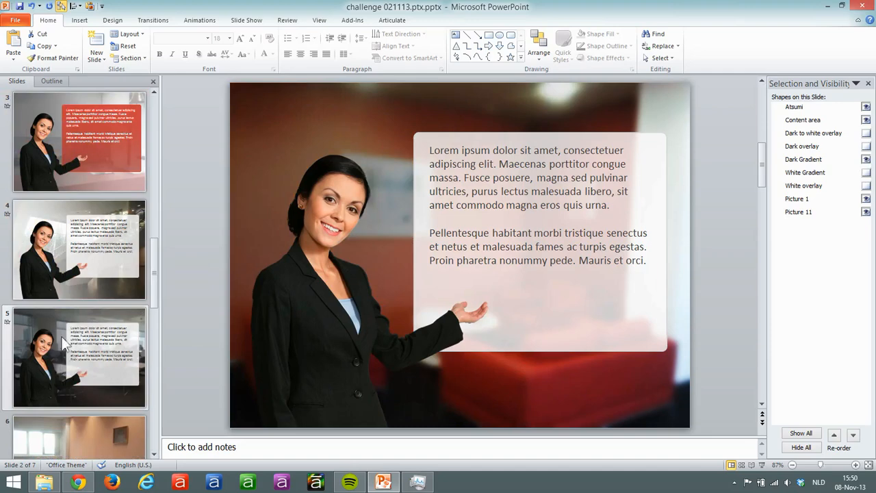
scroll(down, 3)
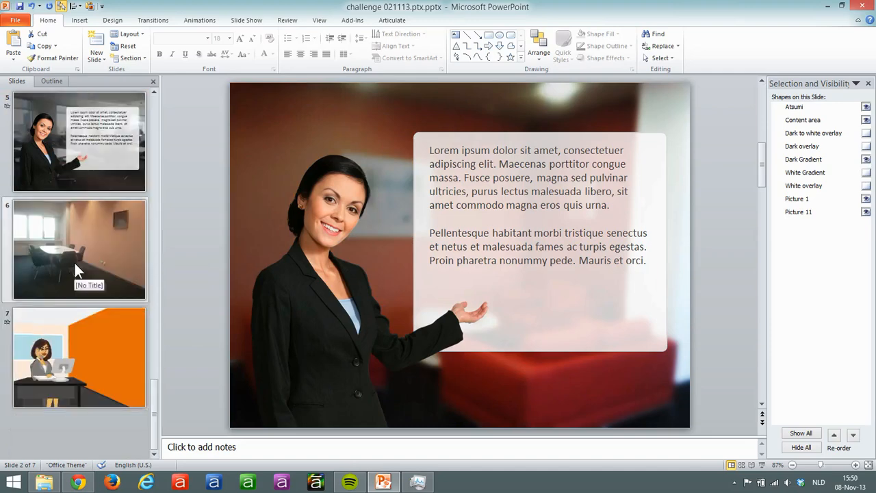
click(78, 249)
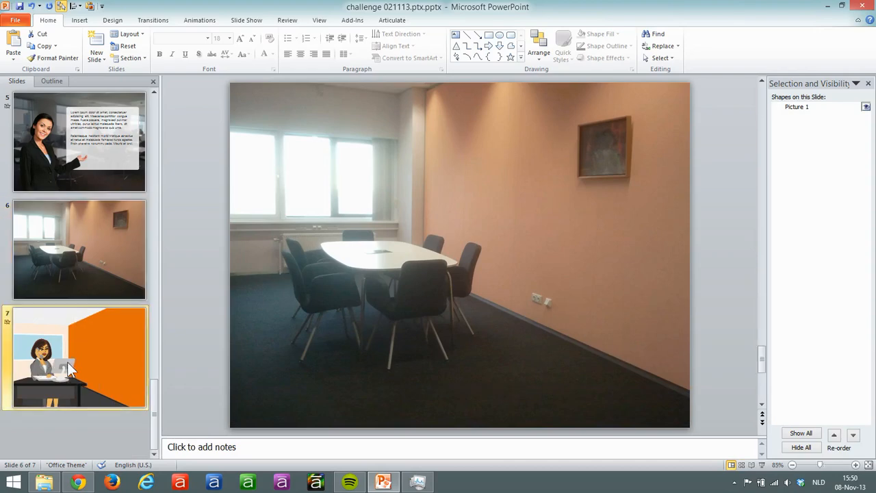
Step: Switch between the meeting room photo slide and the cartoon office slide 7 to compare them
click(74, 317)
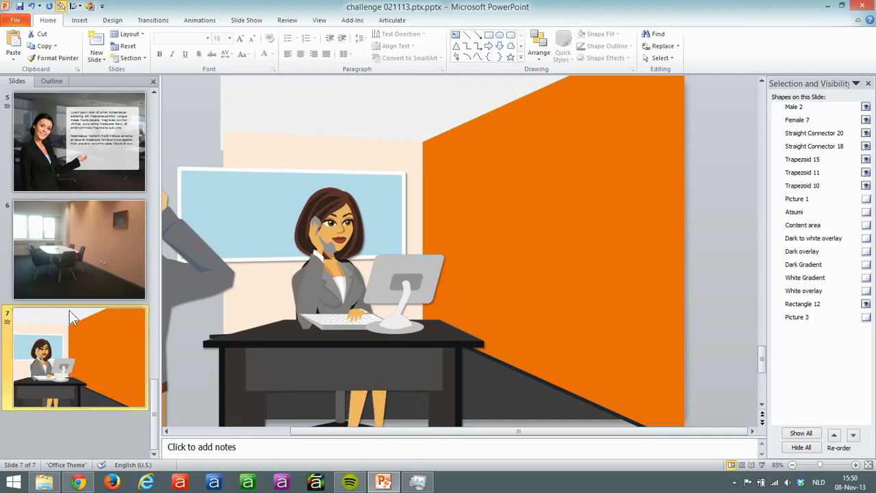
click(80, 249)
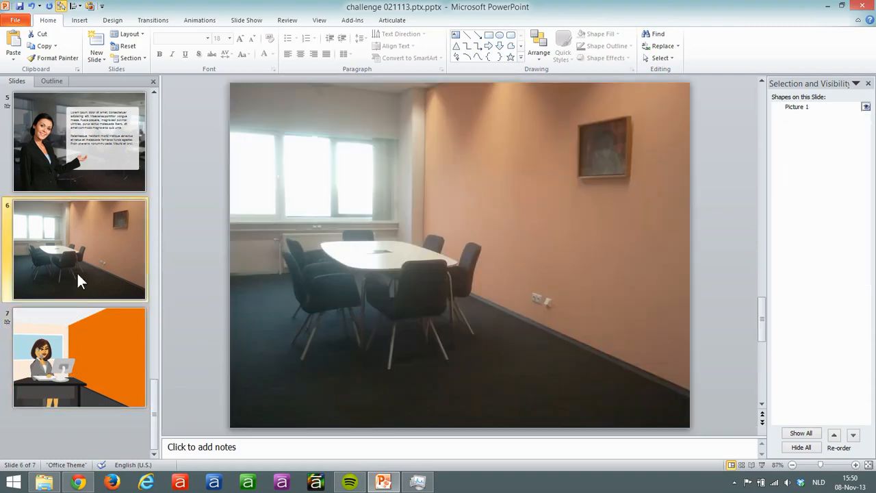
click(80, 357)
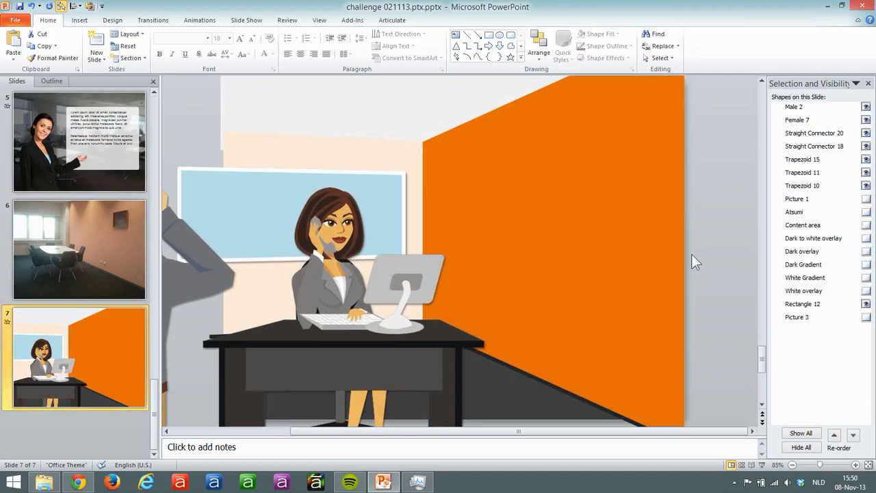
mouse_move(662, 338)
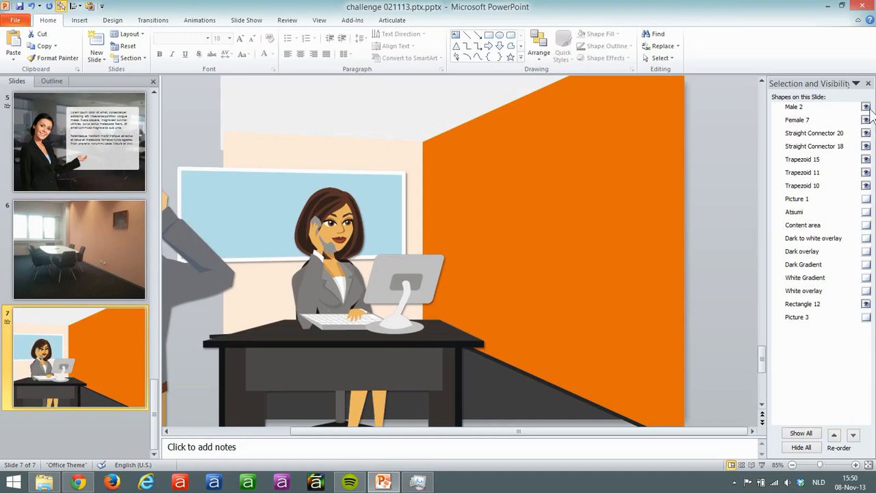
Step: Hide the cartoon woman and room shapes to reveal Picture 3, then restore the cartoon scene
click(867, 119)
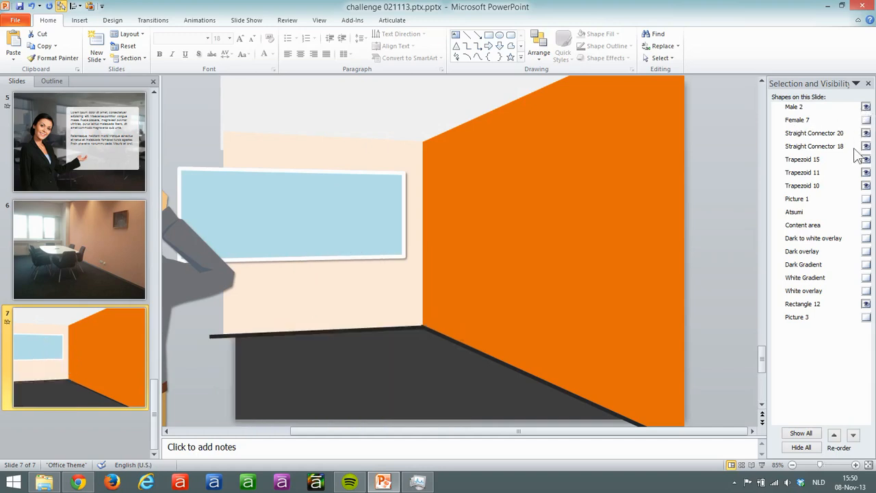
click(865, 133)
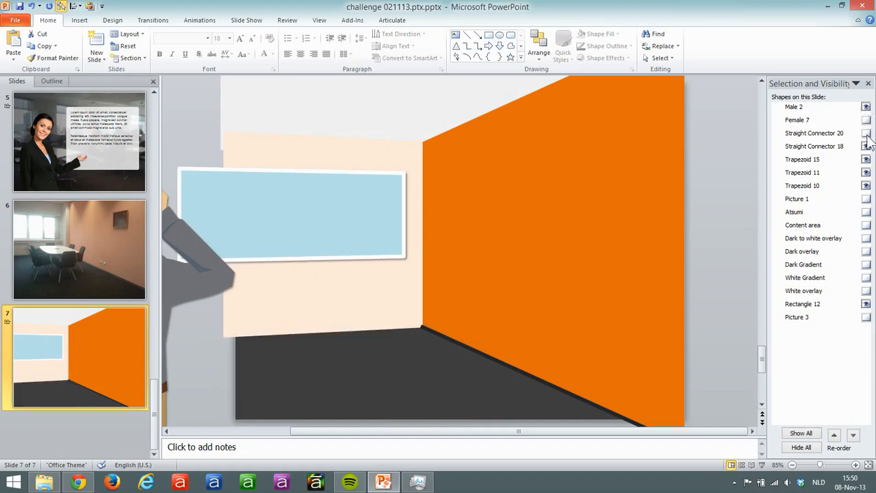
click(865, 159)
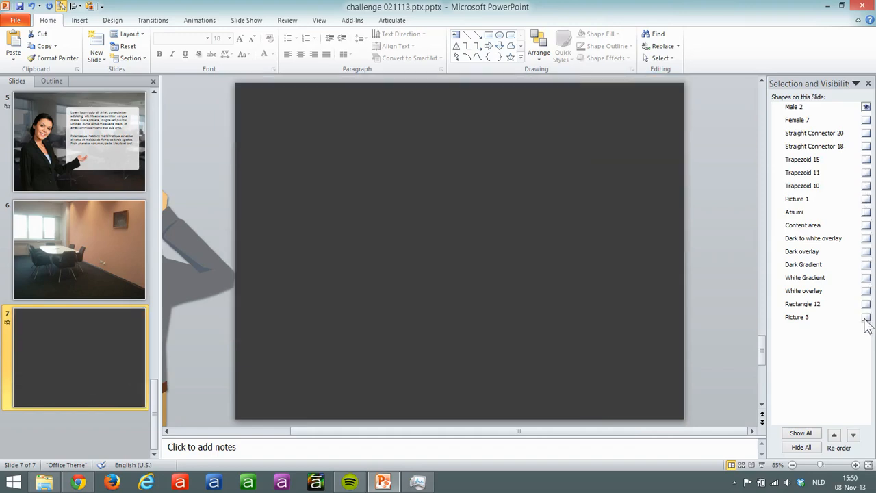
click(866, 317)
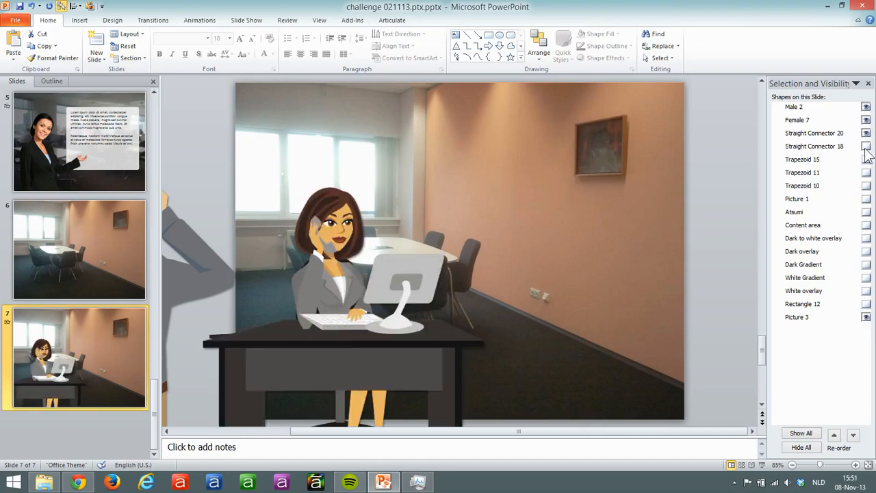
click(865, 186)
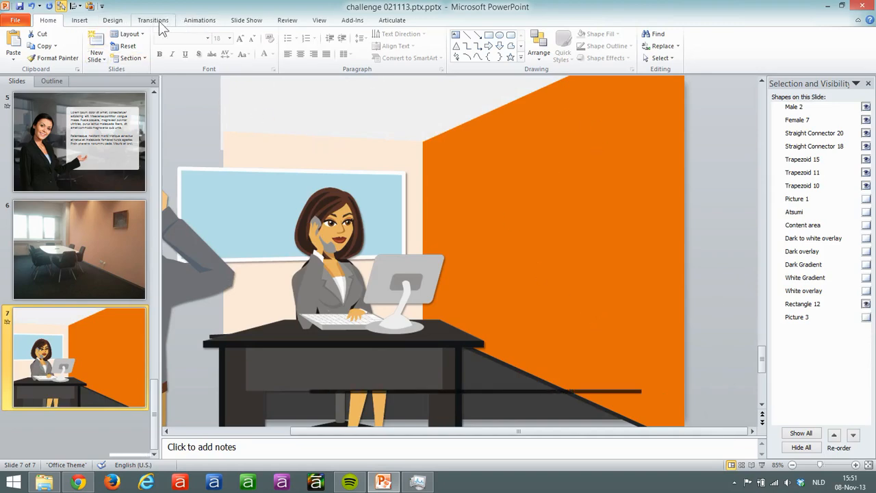
Step: Apply the Executive theme colour scheme from Design > Colors, turning the orange wall olive green
click(112, 21)
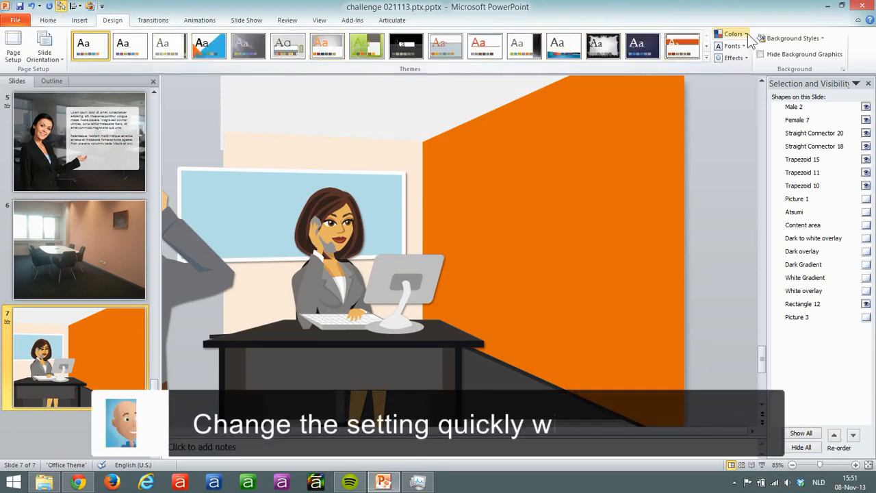
click(734, 33)
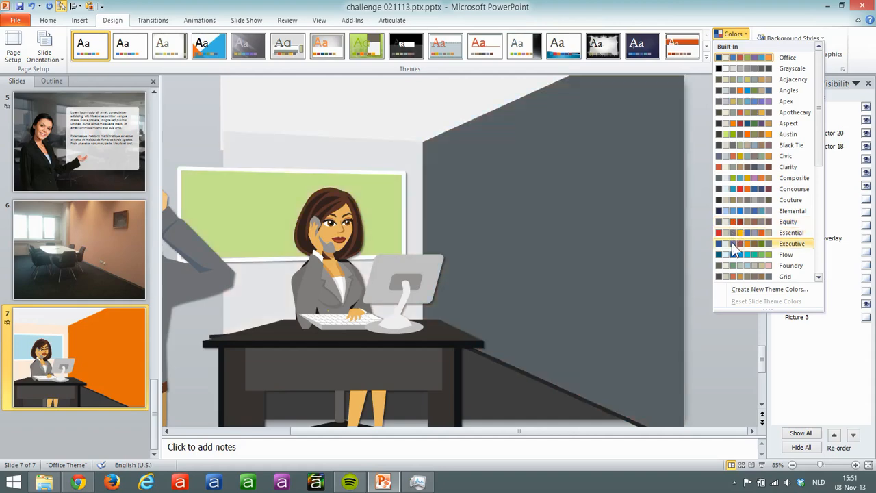
click(792, 244)
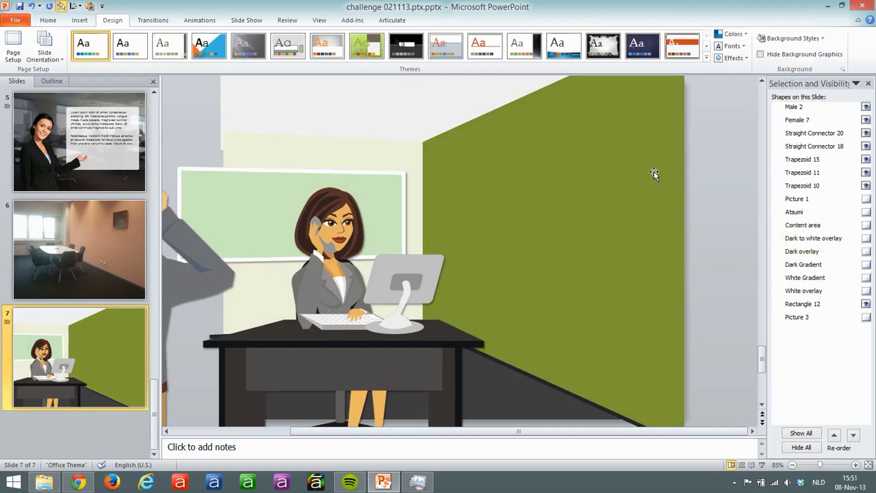
mouse_move(546, 339)
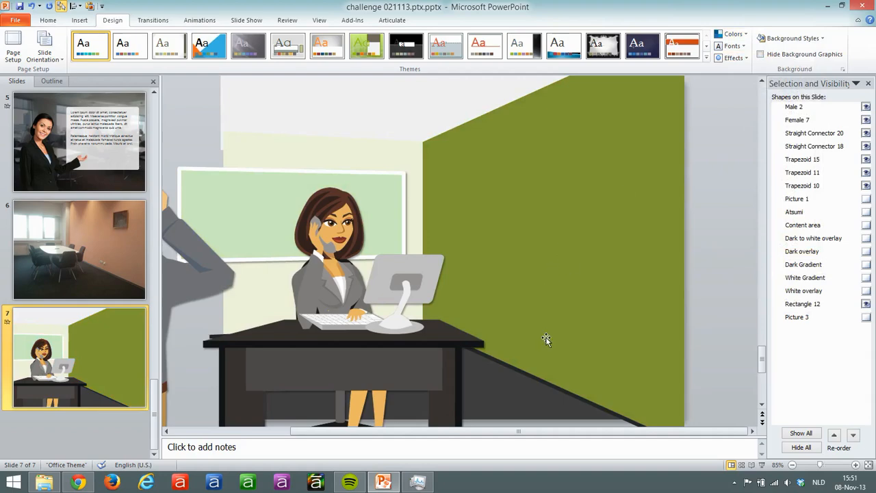
mouse_move(504, 231)
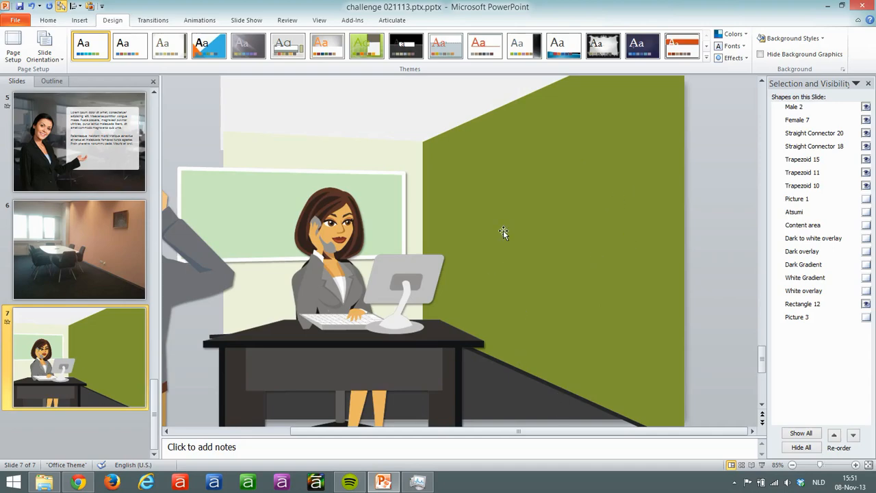
mouse_move(99, 171)
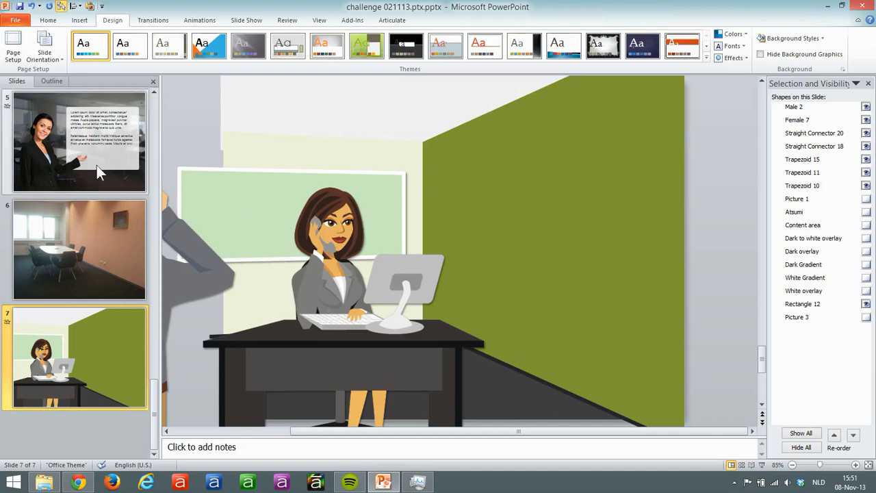